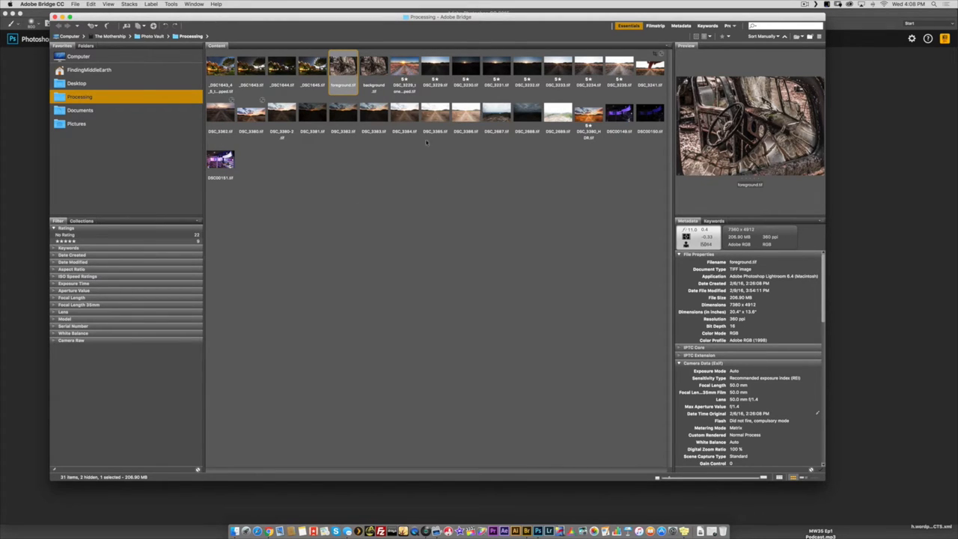
Preview background.tif and foreground.tif in Bridge, then select both photos together
{"action": "left_click", "coordinate": [373, 67]}
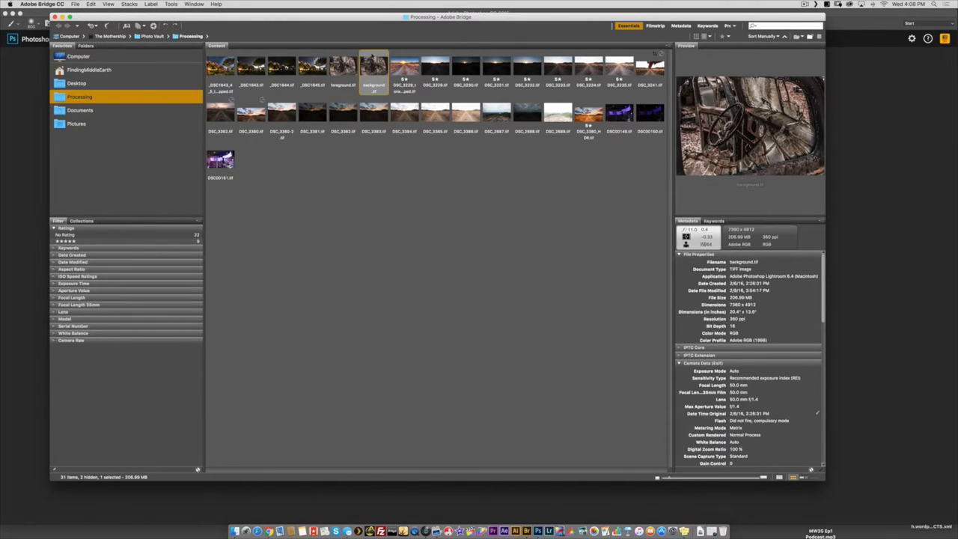
{"action": "left_click", "coordinate": [344, 67]}
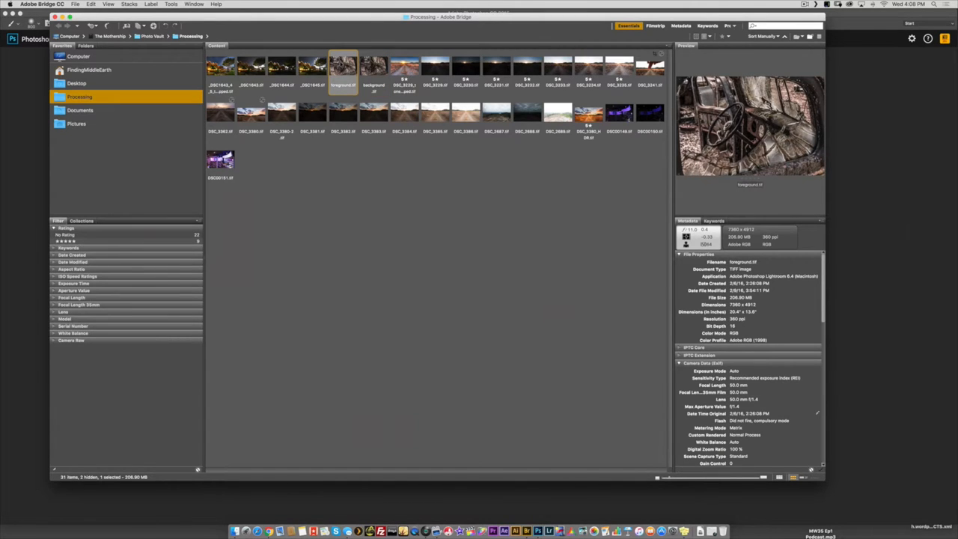
{"action": "left_click", "coordinate": [371, 63]}
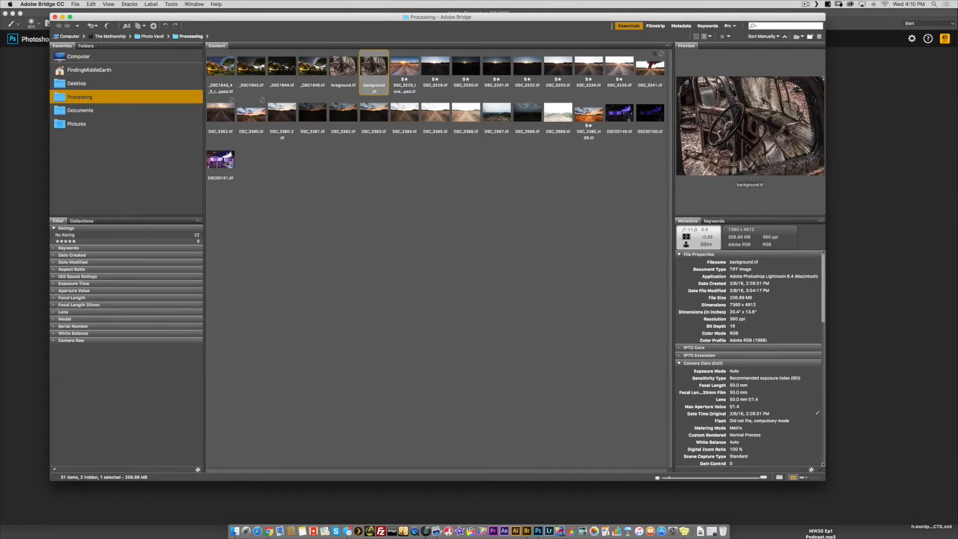
{"action": "left_click", "coordinate": [344, 64]}
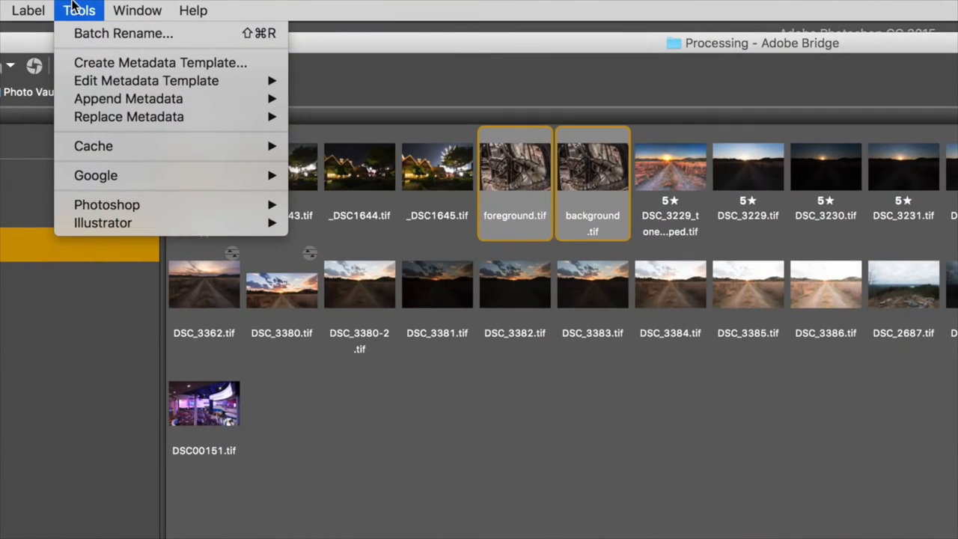
{"action": "mouse_move", "coordinate": [106, 204]}
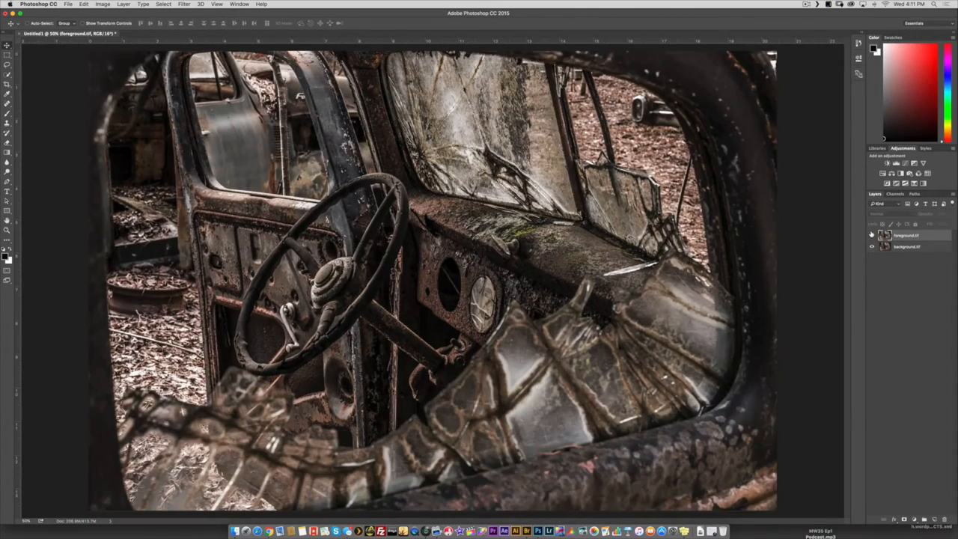
Hide and reshow the foreground layer to compare focus, then select foreground.tif
{"action": "left_click", "coordinate": [870, 234]}
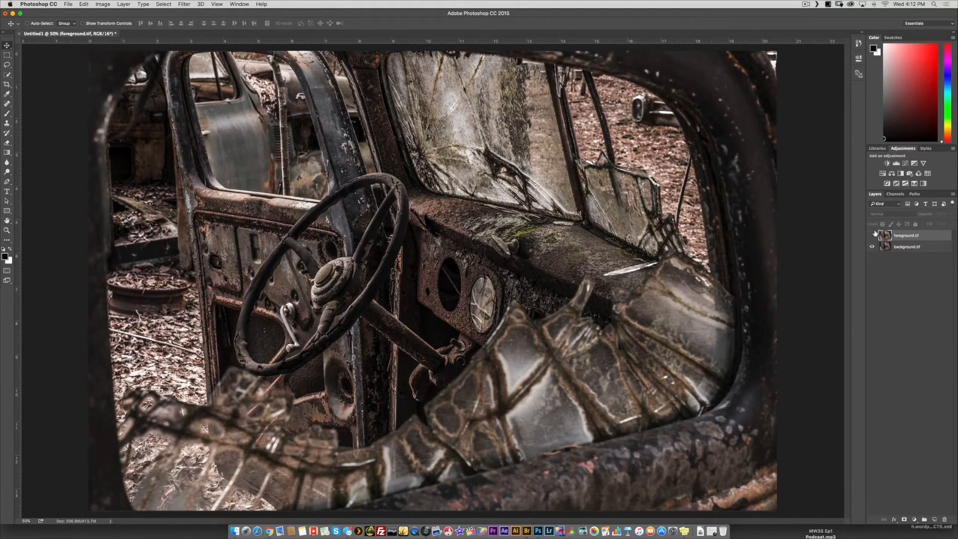
{"action": "left_click", "coordinate": [871, 235]}
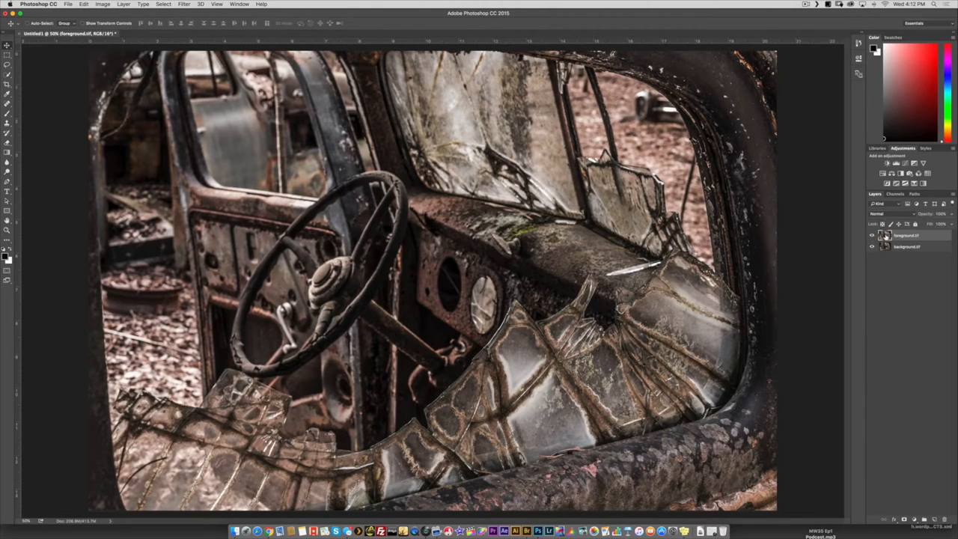
{"action": "left_click", "coordinate": [905, 247]}
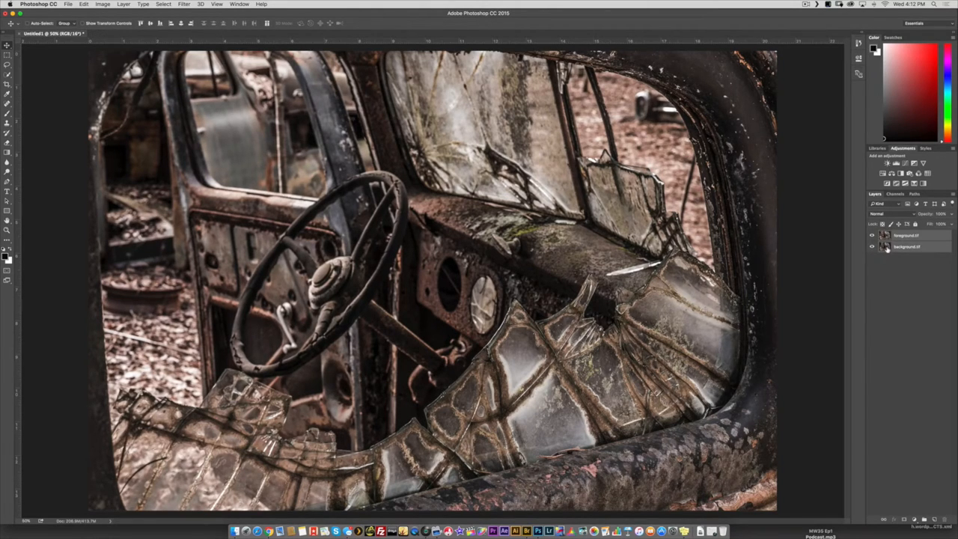
Add background.tif to the selection and open Auto-Align Layers with Auto projection and Geometric Distortion
{"action": "left_click", "coordinate": [154, 8]}
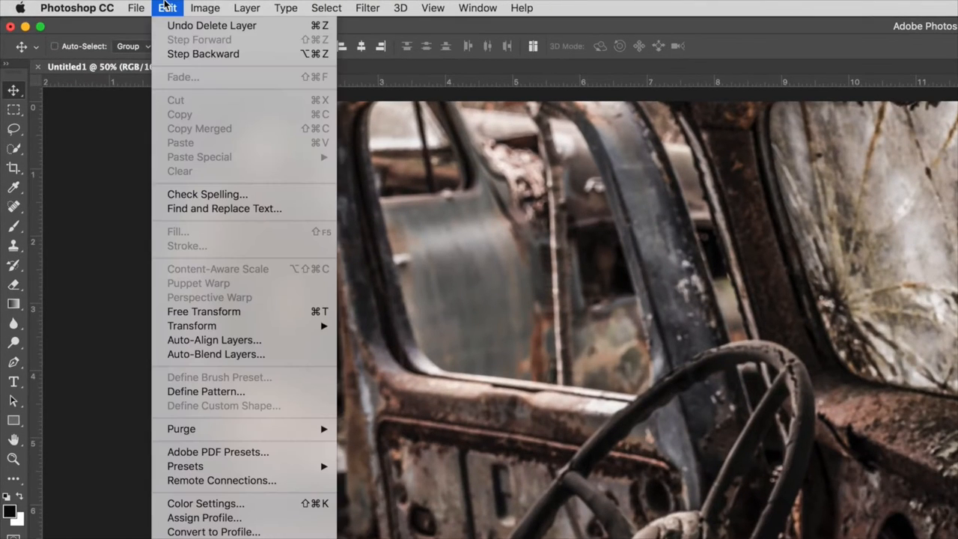
{"action": "mouse_move", "coordinate": [214, 340]}
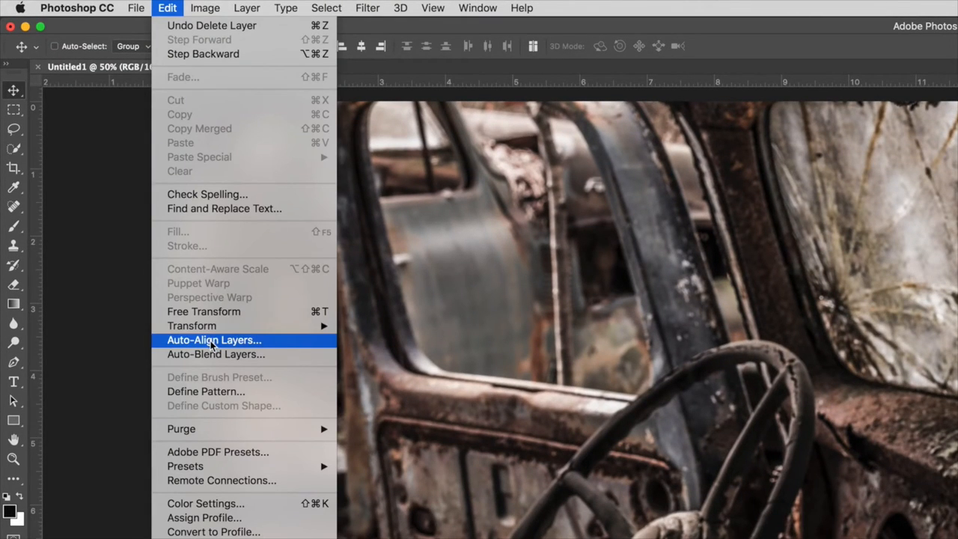
{"action": "left_click", "coordinate": [215, 340]}
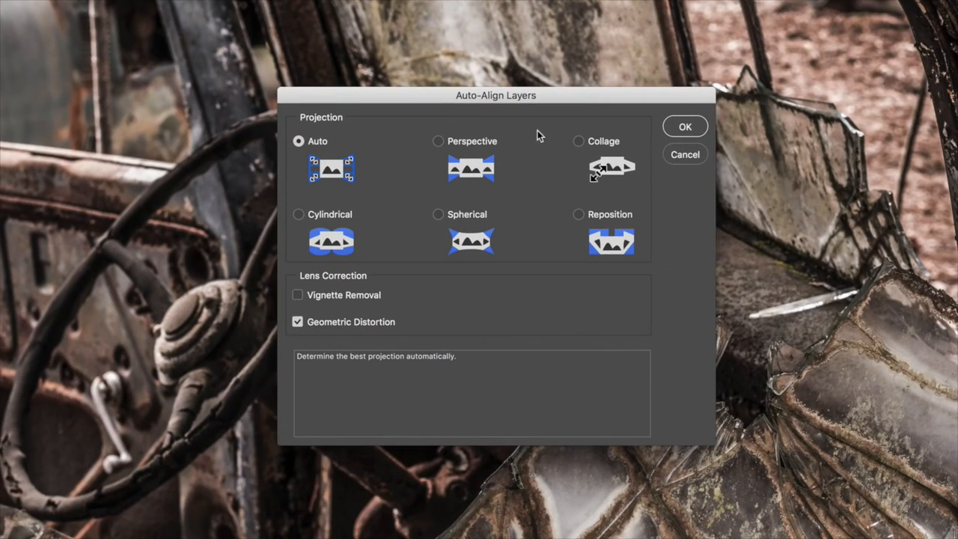
{"action": "mouse_move", "coordinate": [510, 213]}
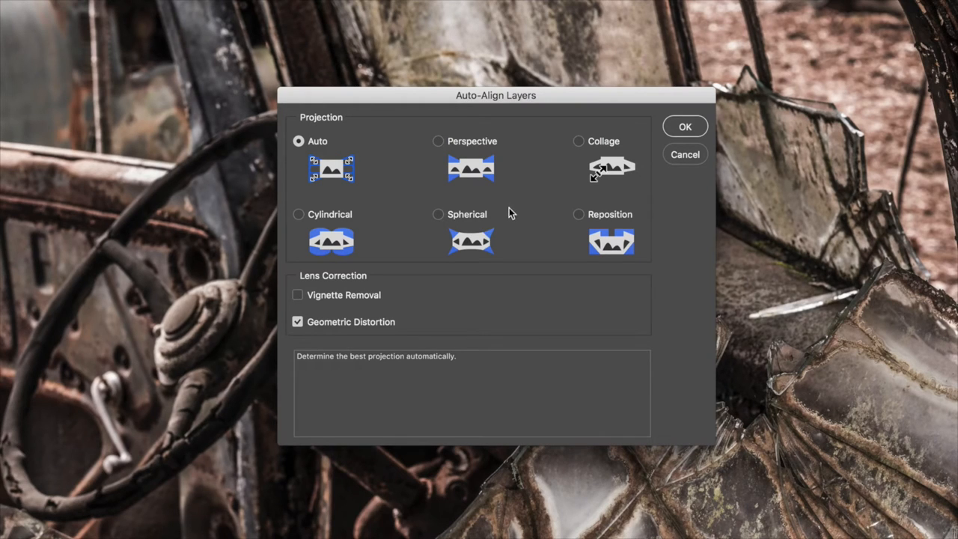
{"action": "mouse_move", "coordinate": [329, 196]}
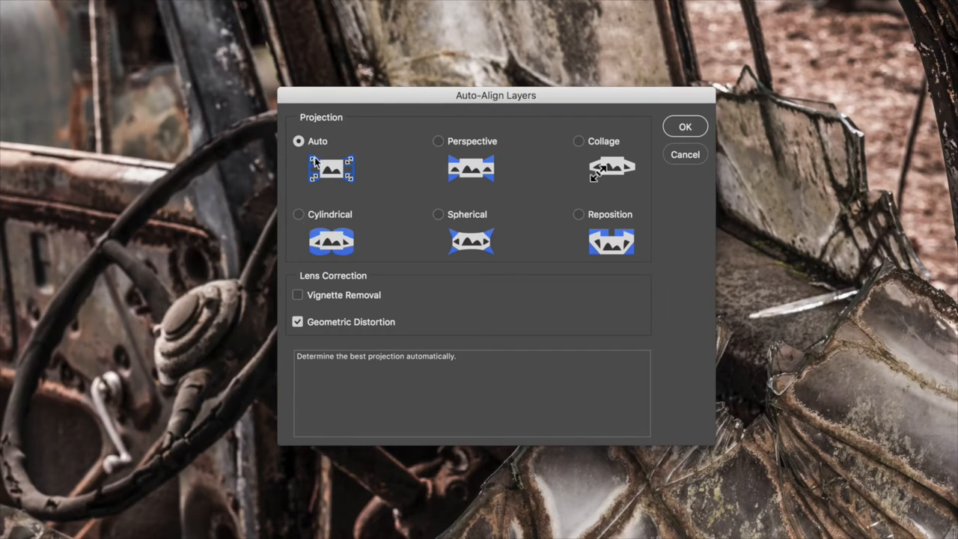
{"action": "mouse_move", "coordinate": [325, 142]}
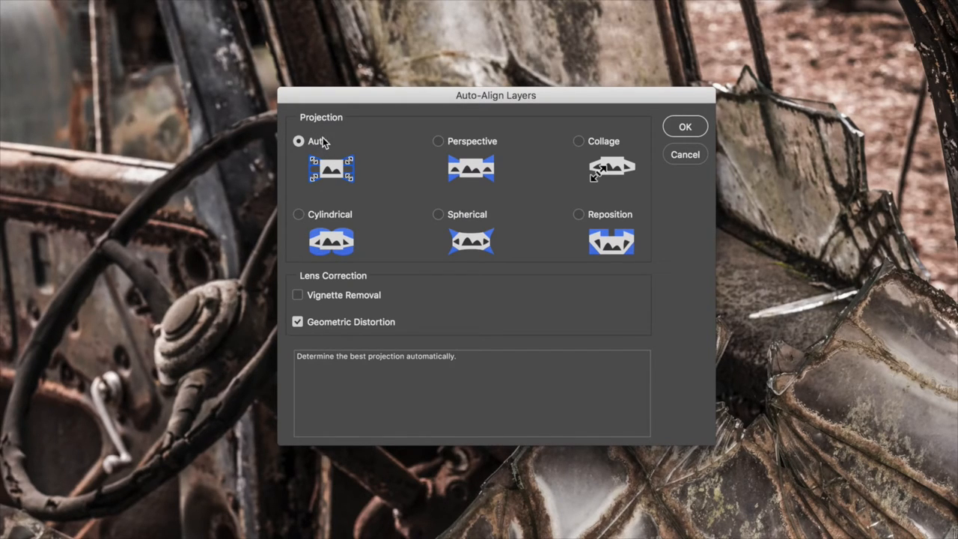
{"action": "mouse_move", "coordinate": [323, 147]}
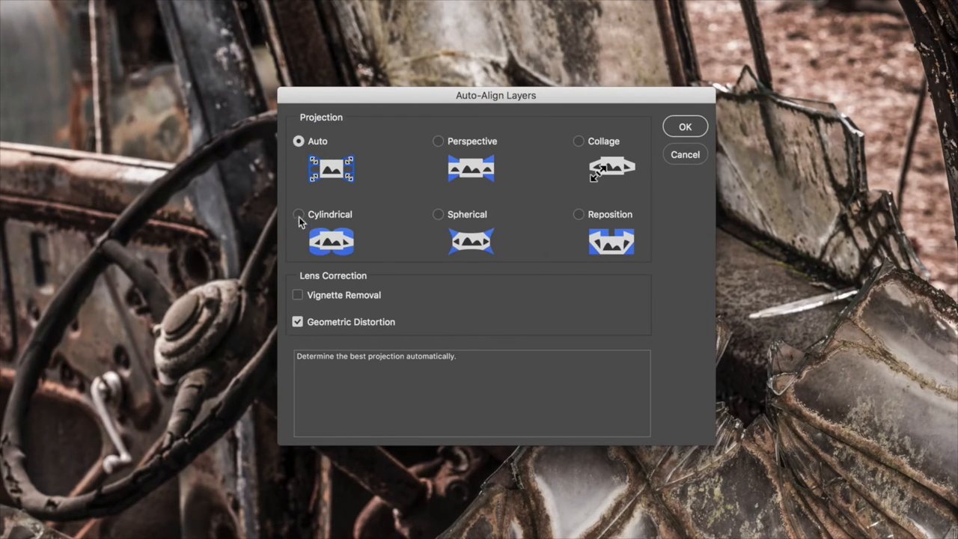
{"action": "mouse_move", "coordinate": [637, 114]}
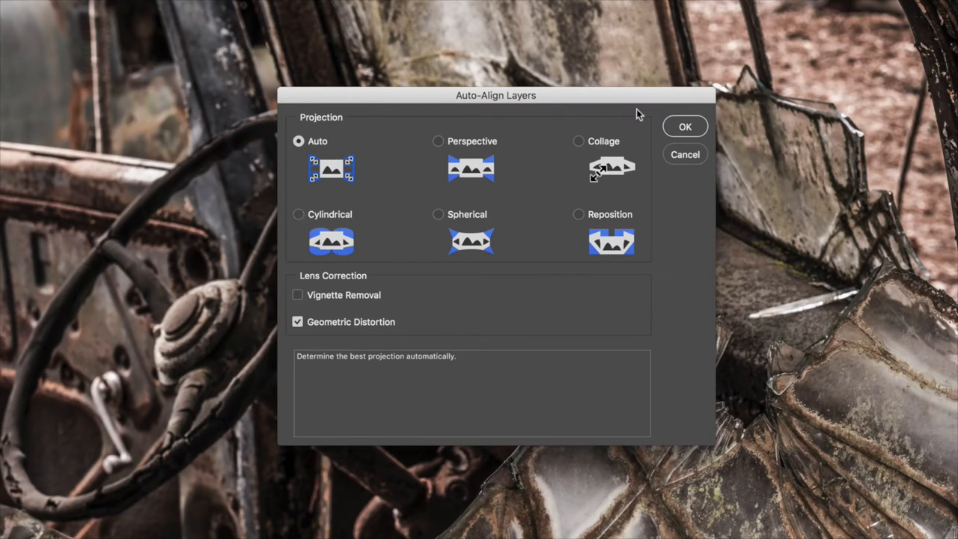
{"action": "mouse_move", "coordinate": [388, 139]}
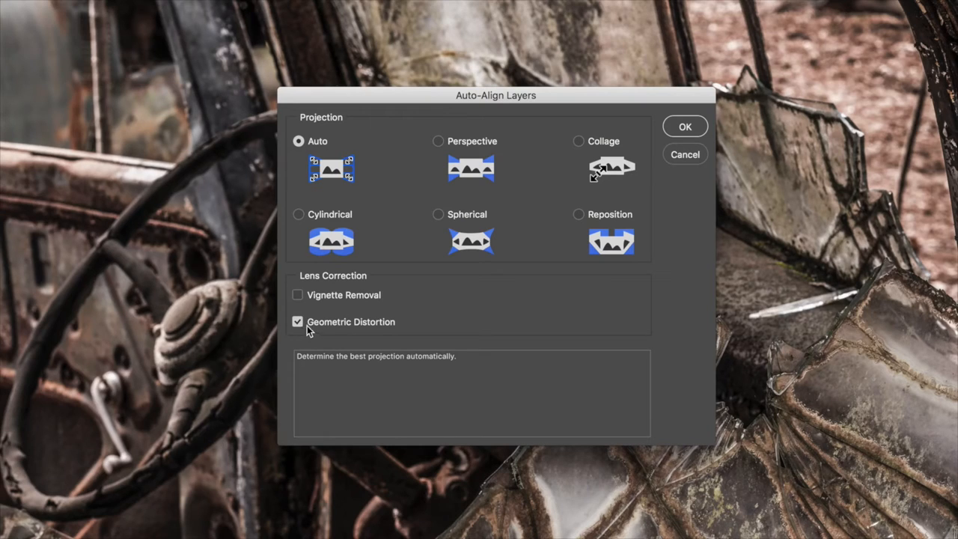
{"action": "mouse_move", "coordinate": [358, 326]}
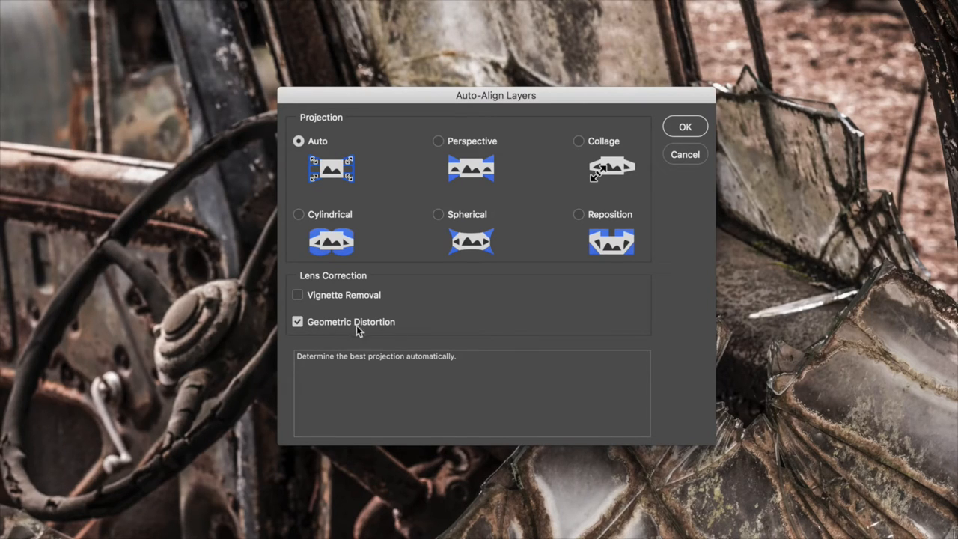
{"action": "mouse_move", "coordinate": [343, 330]}
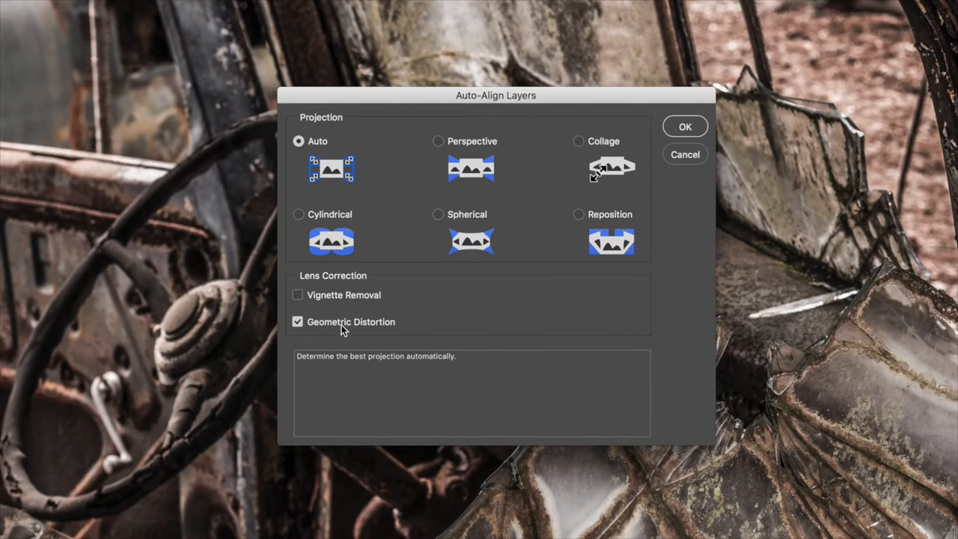
{"action": "mouse_move", "coordinate": [379, 326]}
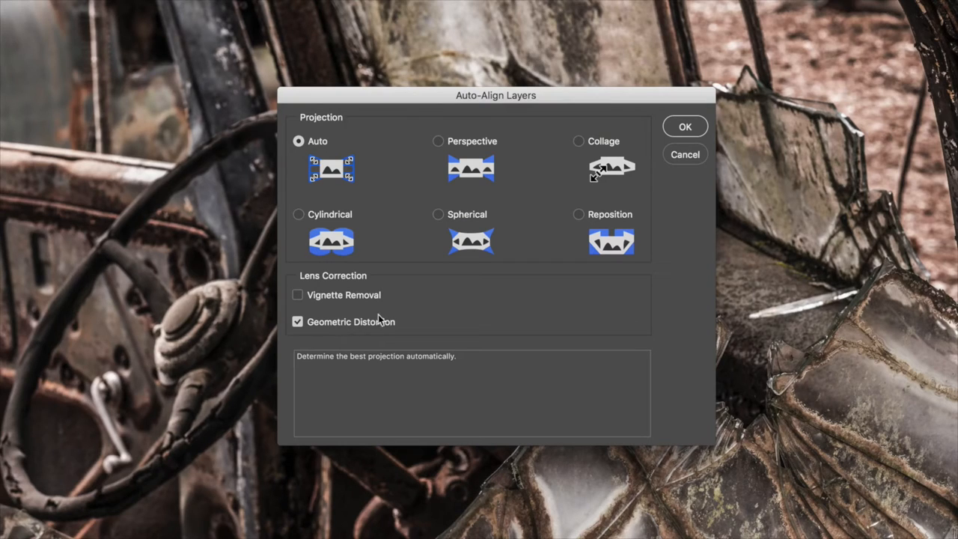
{"action": "mouse_move", "coordinate": [348, 330]}
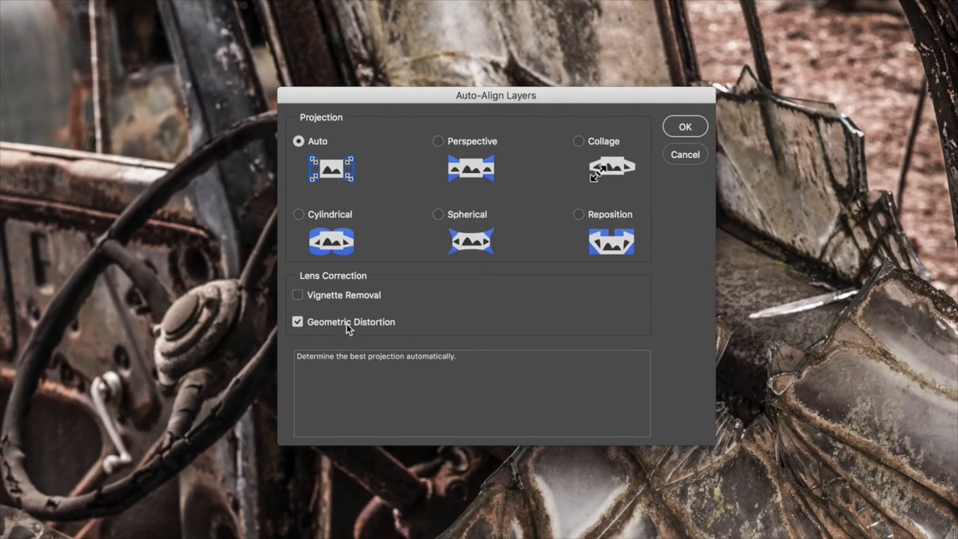
{"action": "mouse_move", "coordinate": [344, 324]}
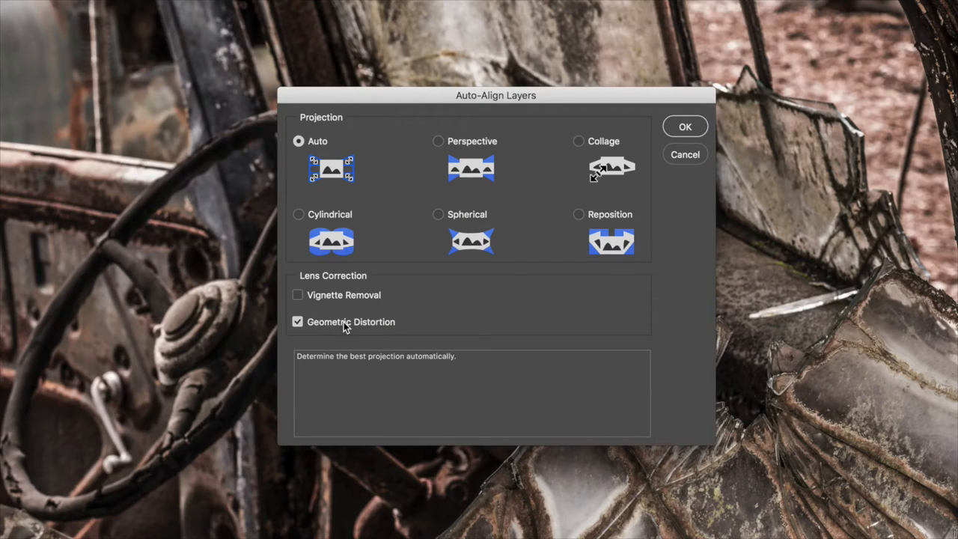
{"action": "mouse_move", "coordinate": [355, 337]}
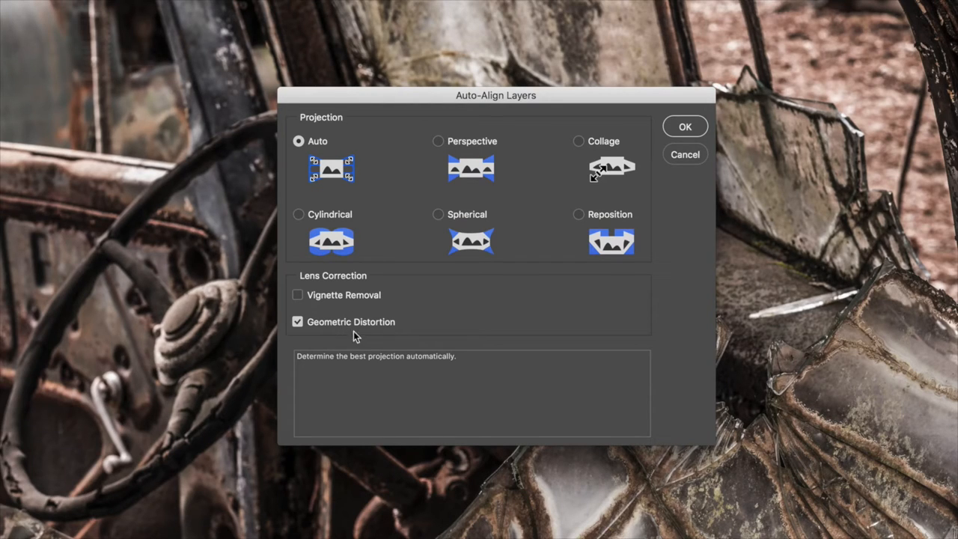
{"action": "mouse_move", "coordinate": [327, 334]}
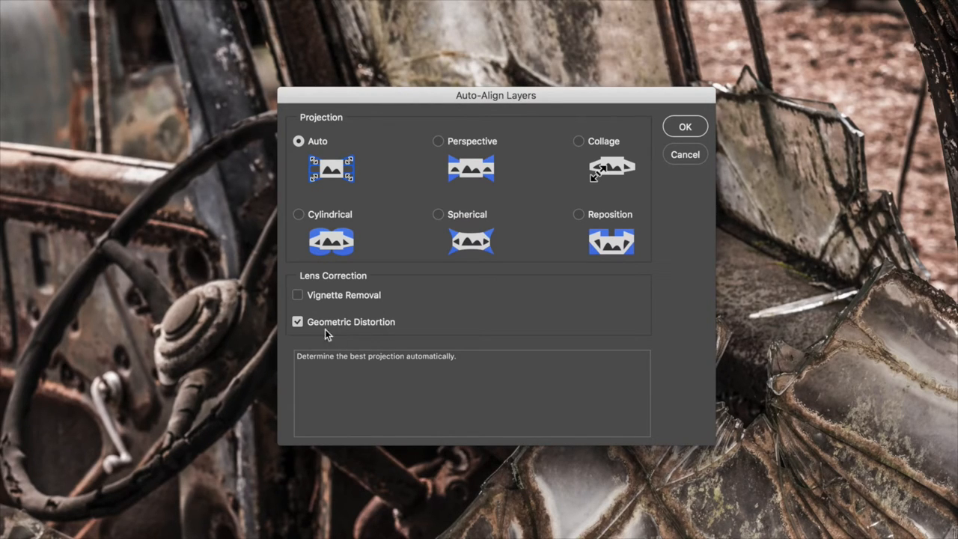
{"action": "mouse_move", "coordinate": [364, 317]}
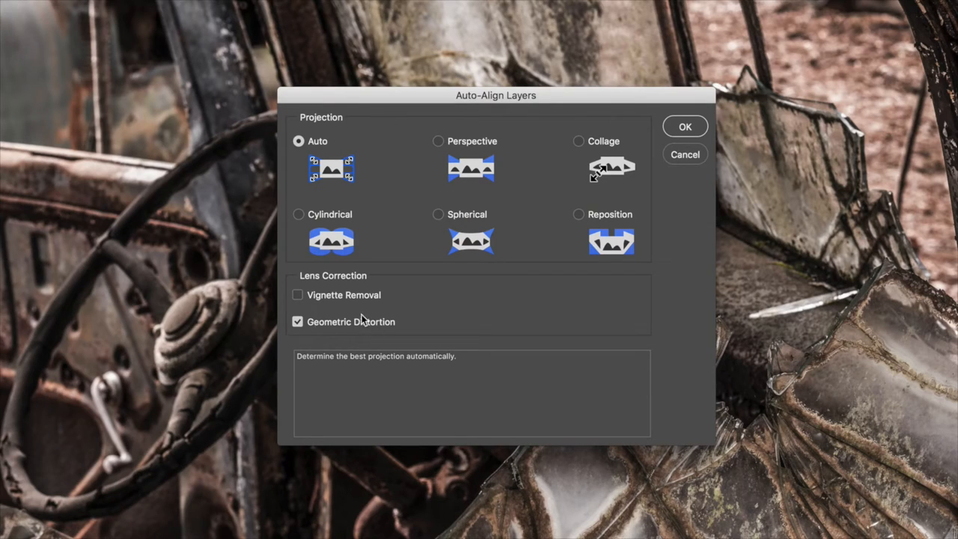
{"action": "mouse_move", "coordinate": [352, 331]}
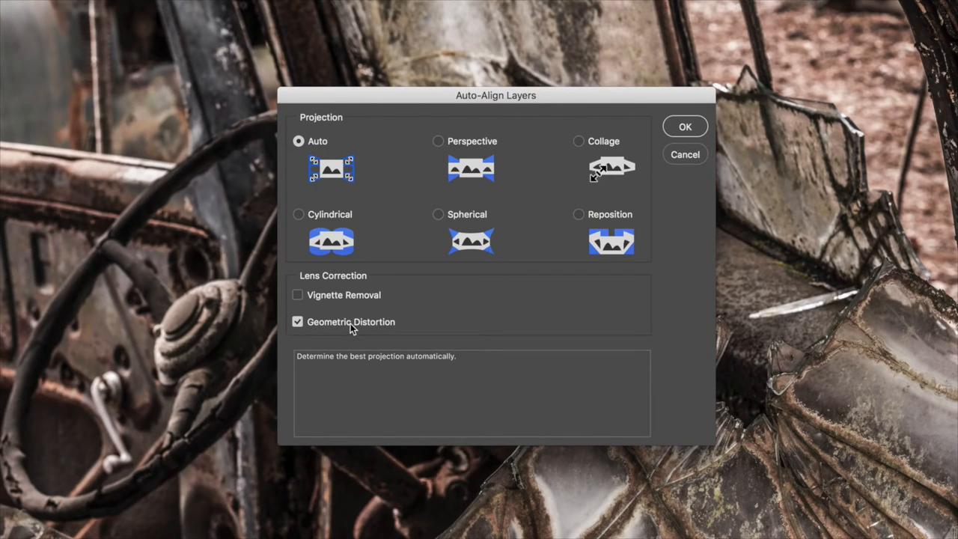
{"action": "mouse_move", "coordinate": [354, 329]}
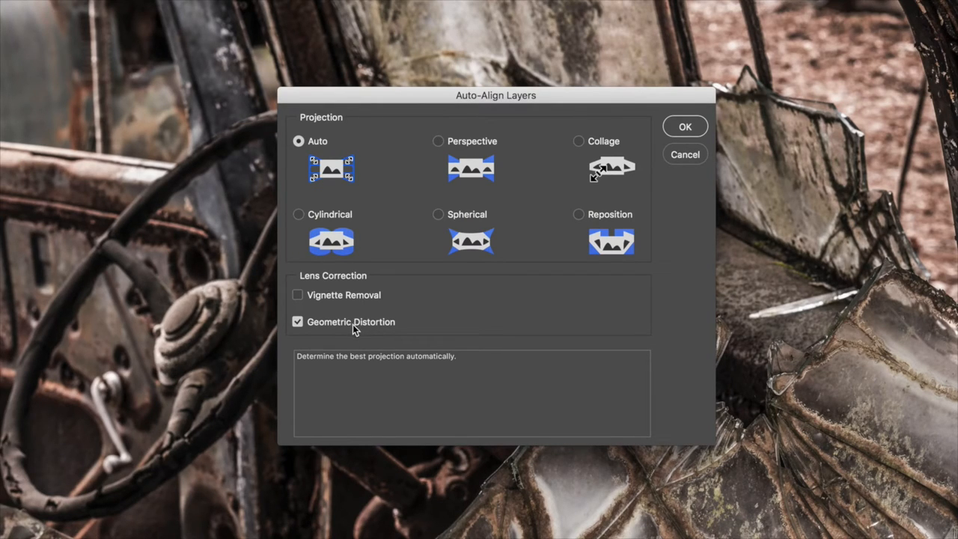
{"action": "mouse_move", "coordinate": [350, 335]}
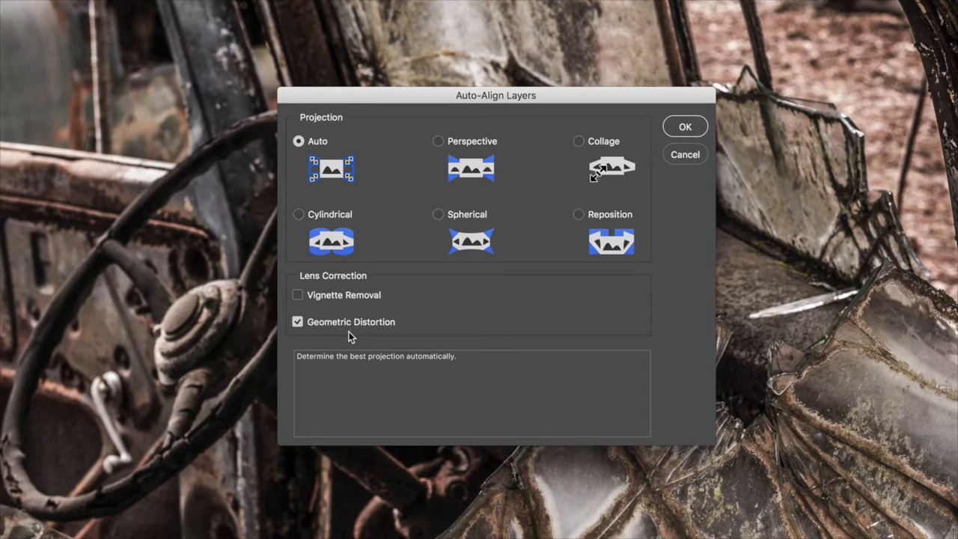
{"action": "mouse_move", "coordinate": [352, 318]}
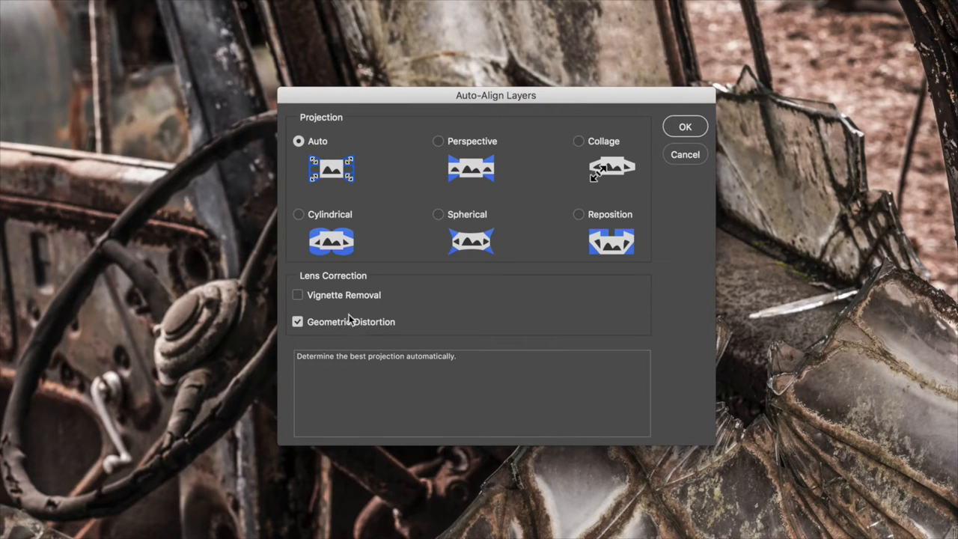
{"action": "mouse_move", "coordinate": [321, 331]}
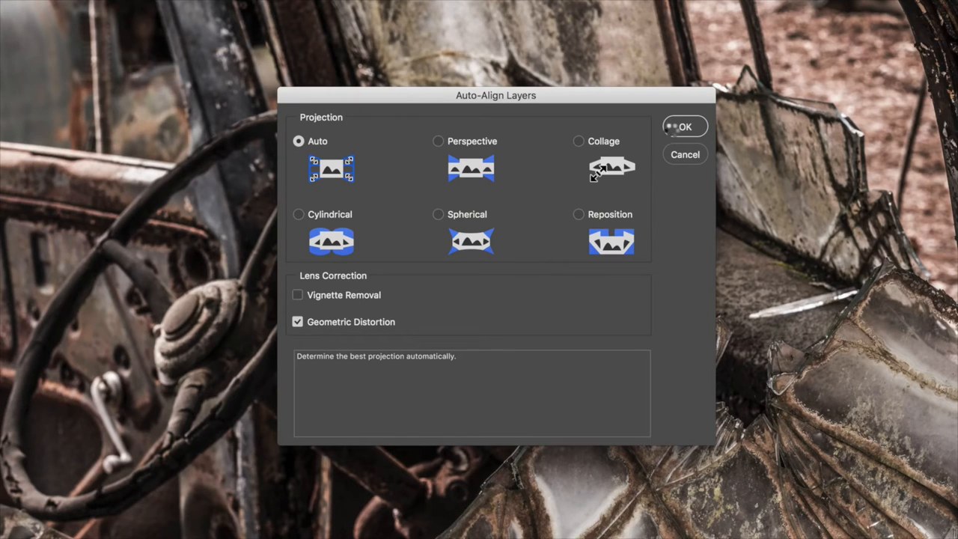
Confirm Auto-Align Layers to align the foreground and background photos
{"action": "left_click", "coordinate": [685, 126]}
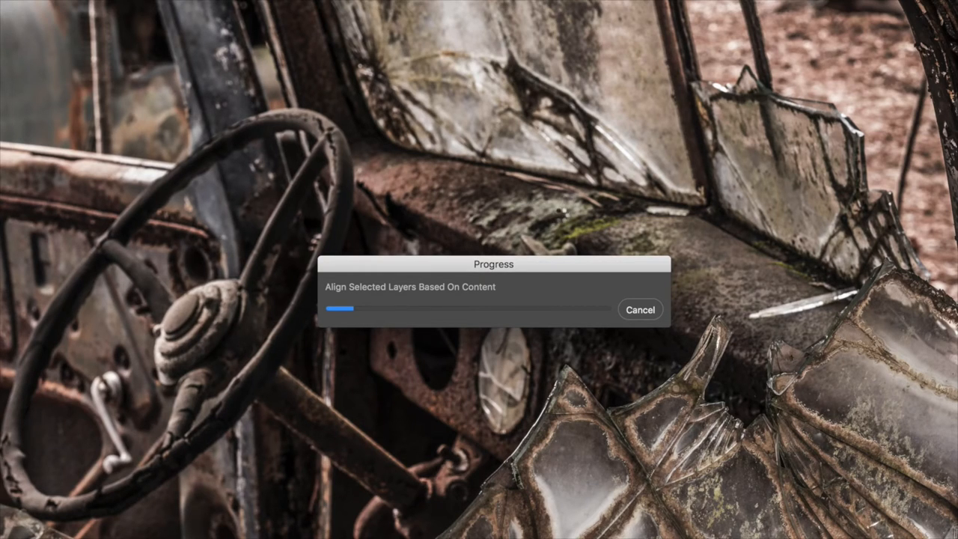
{"action": "mouse_move", "coordinate": [529, 270]}
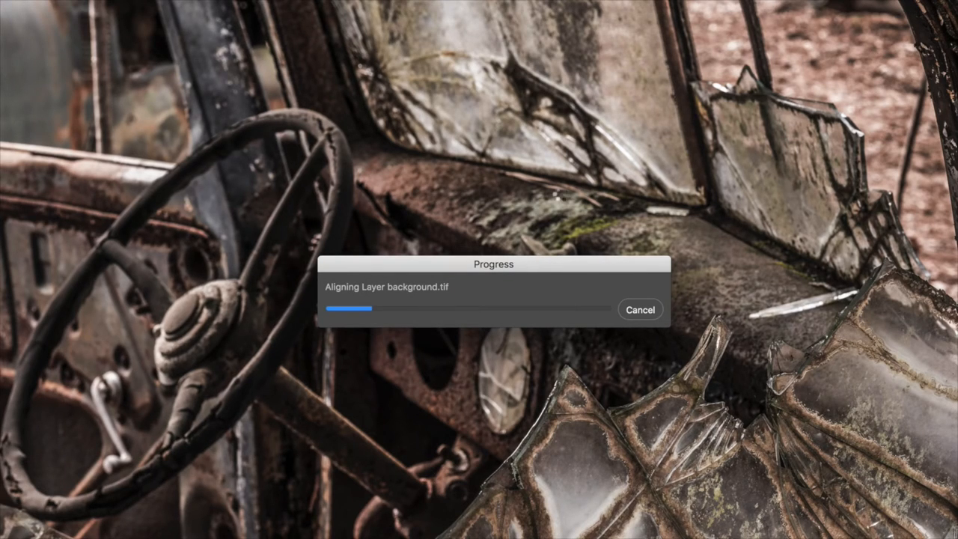
{"action": "mouse_move", "coordinate": [533, 269]}
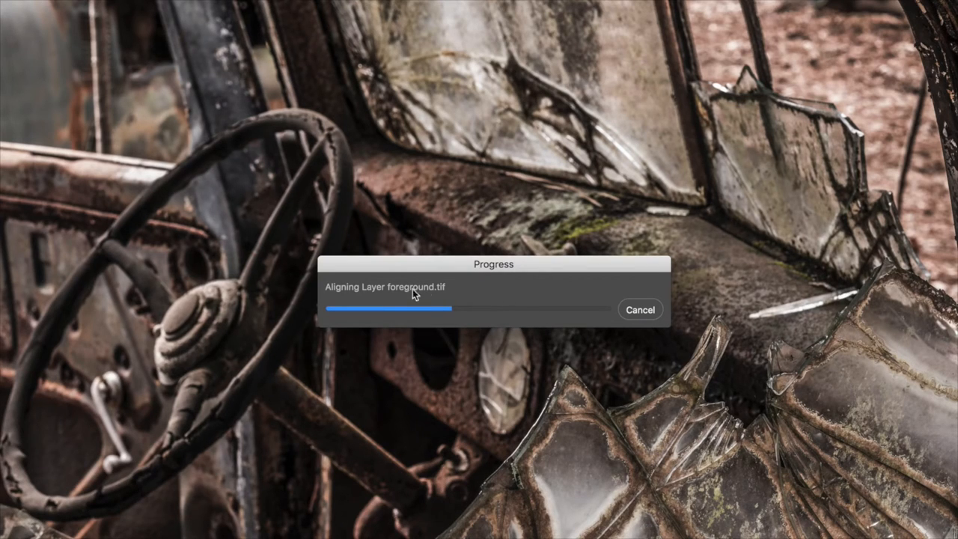
{"action": "mouse_move", "coordinate": [524, 331]}
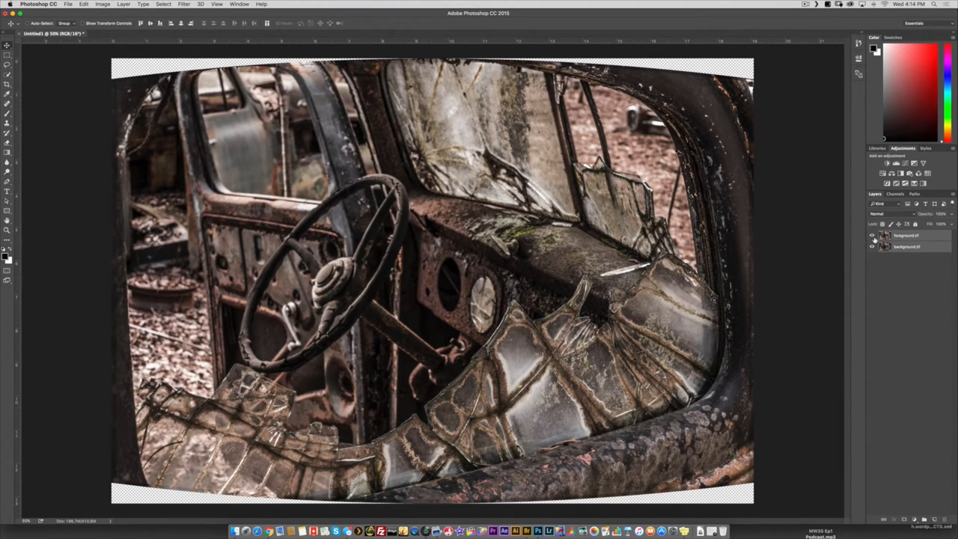
Crop the canvas inside the transparent warped edges and commit the crop
{"action": "left_click", "coordinate": [869, 235]}
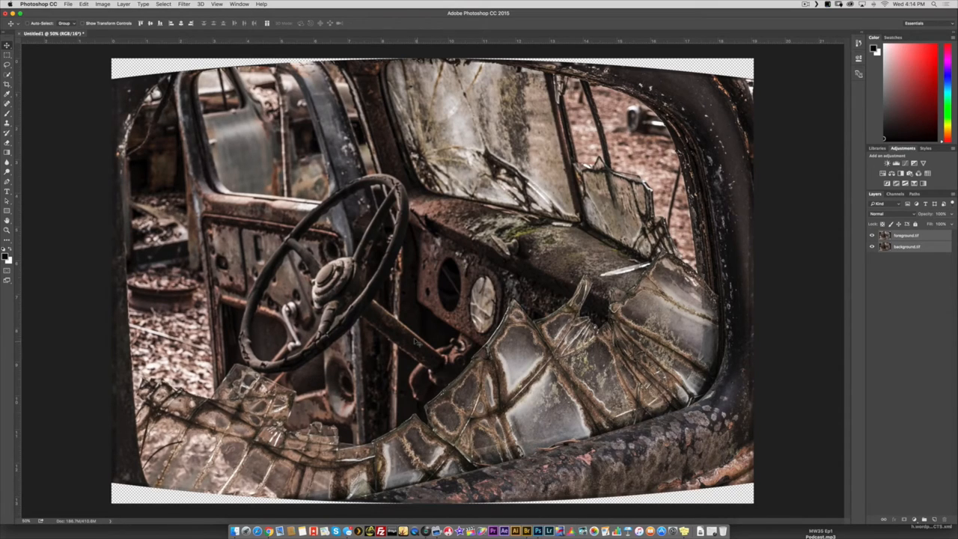
{"action": "left_click", "coordinate": [7, 81]}
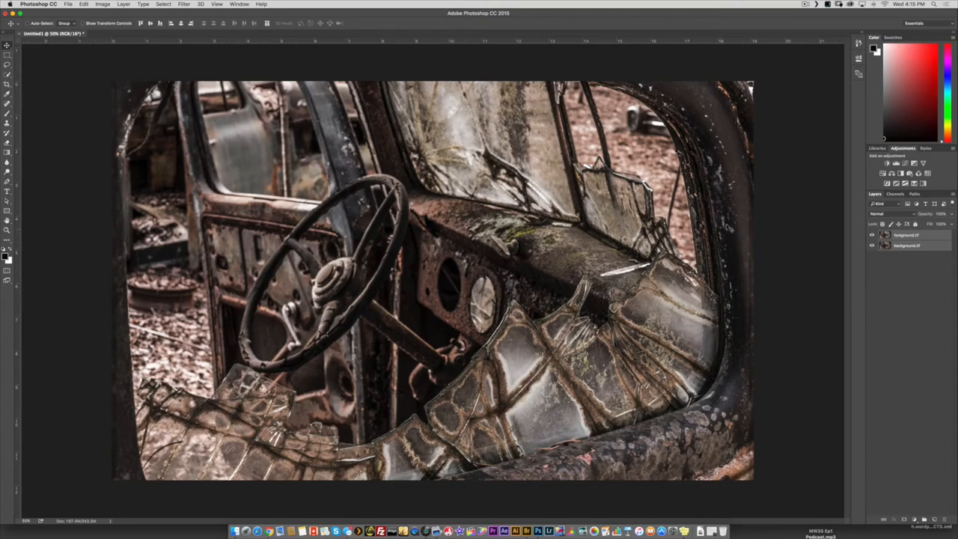
Open Auto-Blend Layers with Stack Images and Seamless Tones and Colors, moving the dialog off the photo
{"action": "left_click", "coordinate": [913, 235]}
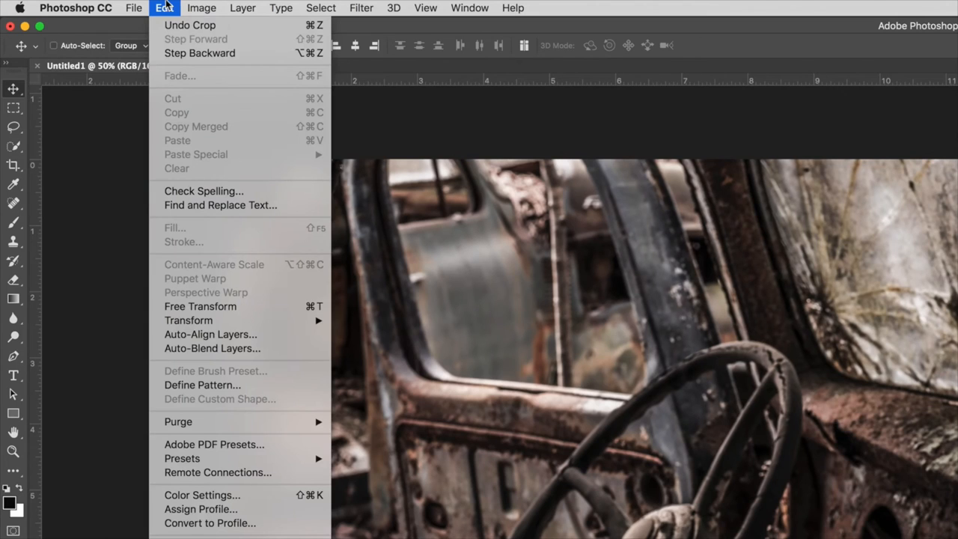
{"action": "mouse_move", "coordinate": [187, 320]}
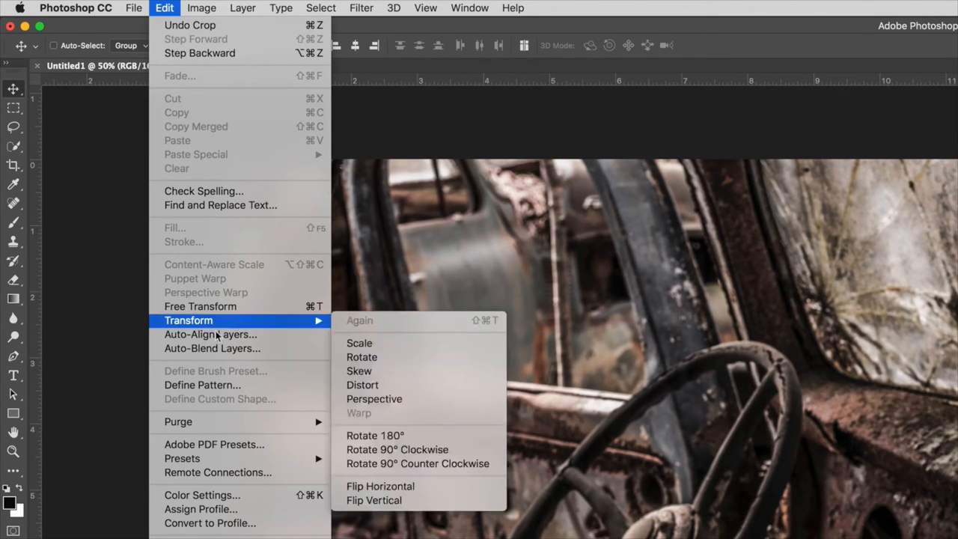
{"action": "mouse_move", "coordinate": [211, 349]}
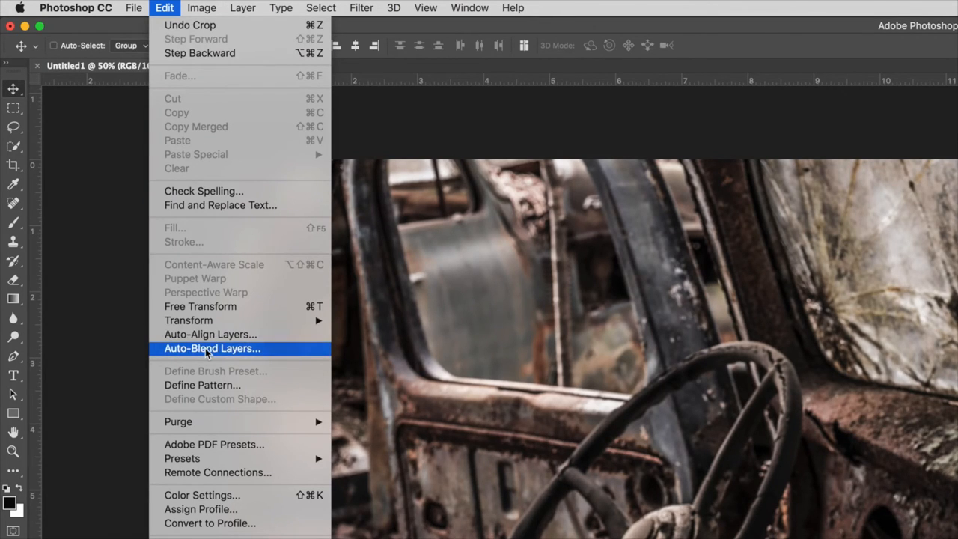
{"action": "left_click", "coordinate": [212, 348]}
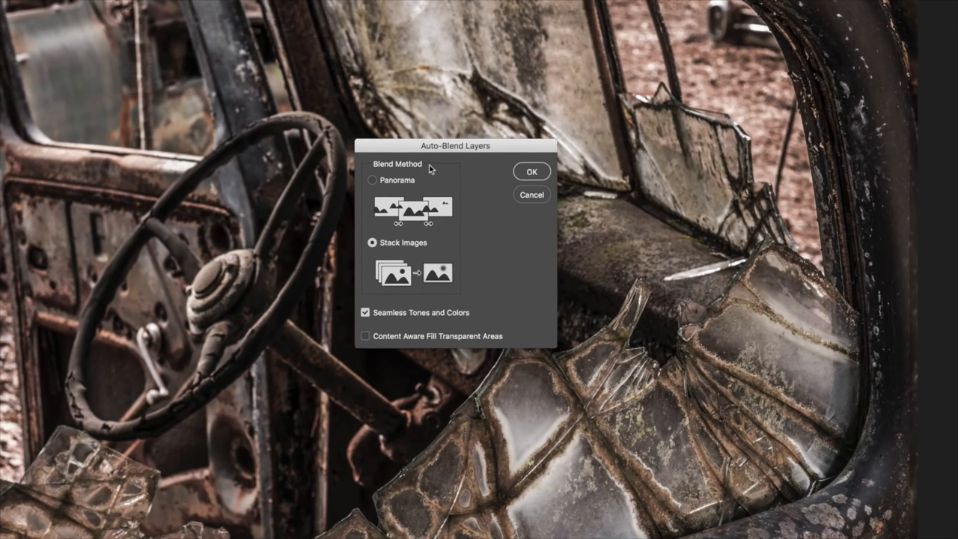
{"action": "left_click_drag", "start_coordinate": [455, 145], "coordinate": [564, 156]}
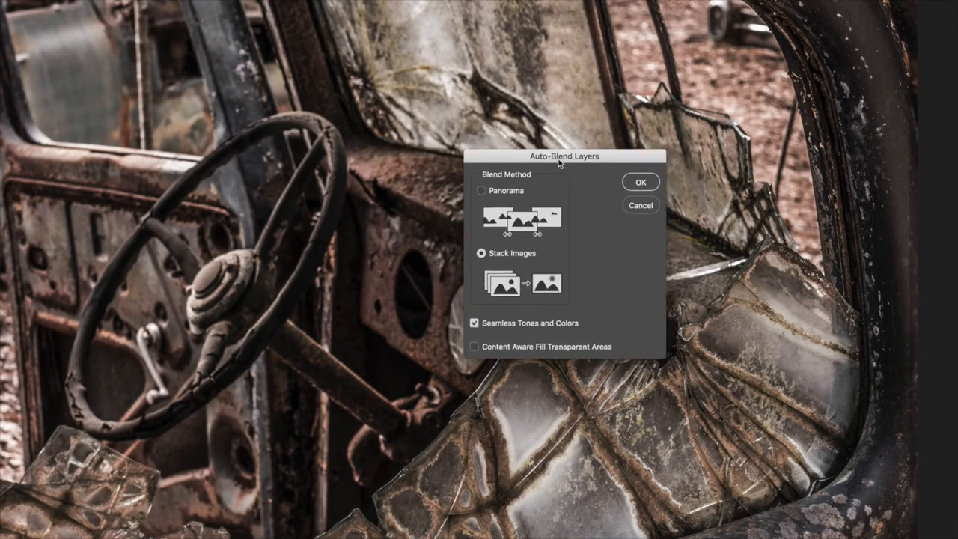
{"action": "left_click_drag", "start_coordinate": [565, 155], "coordinate": [818, 180]}
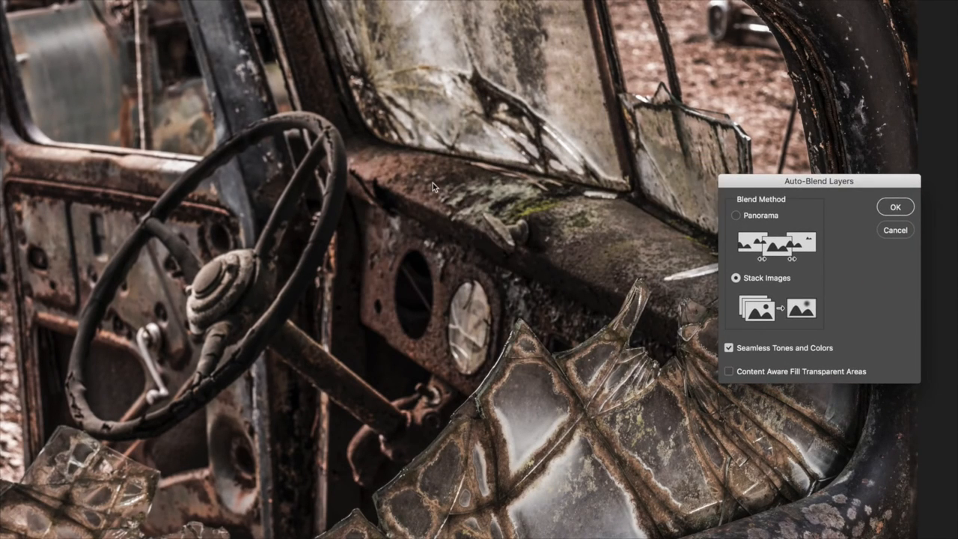
{"action": "mouse_move", "coordinate": [334, 176]}
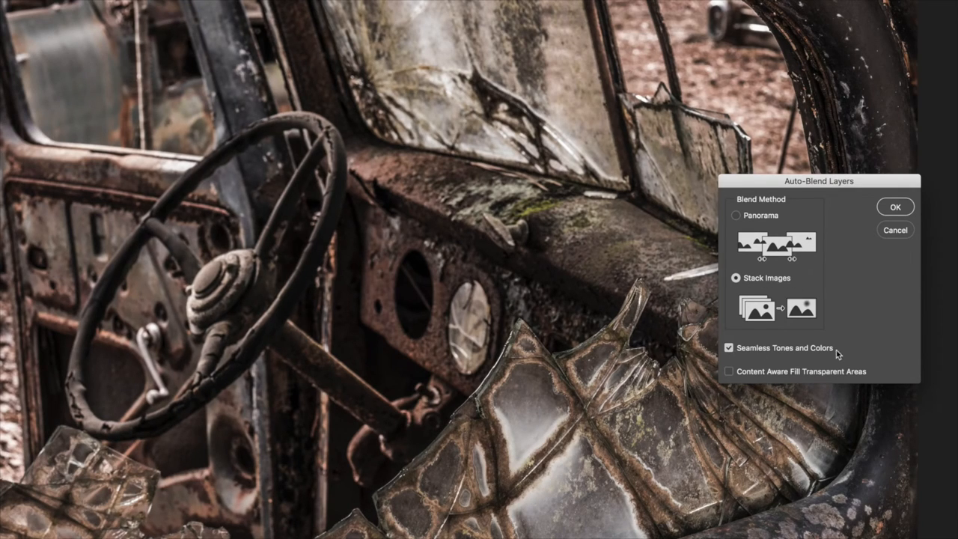
{"action": "mouse_move", "coordinate": [912, 226]}
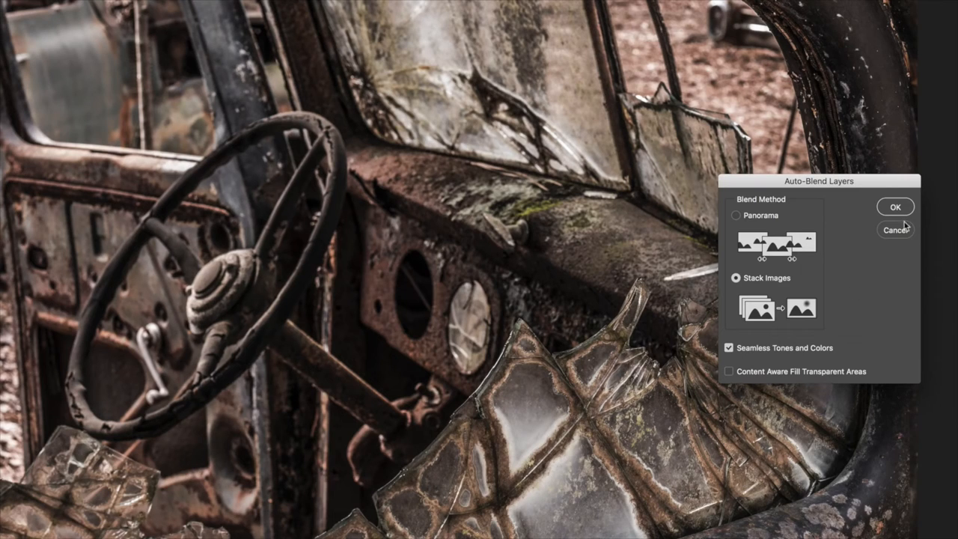
Confirm Auto-Blend Layers to merge the focus-bracketed layers with generated masks
{"action": "left_click", "coordinate": [895, 206]}
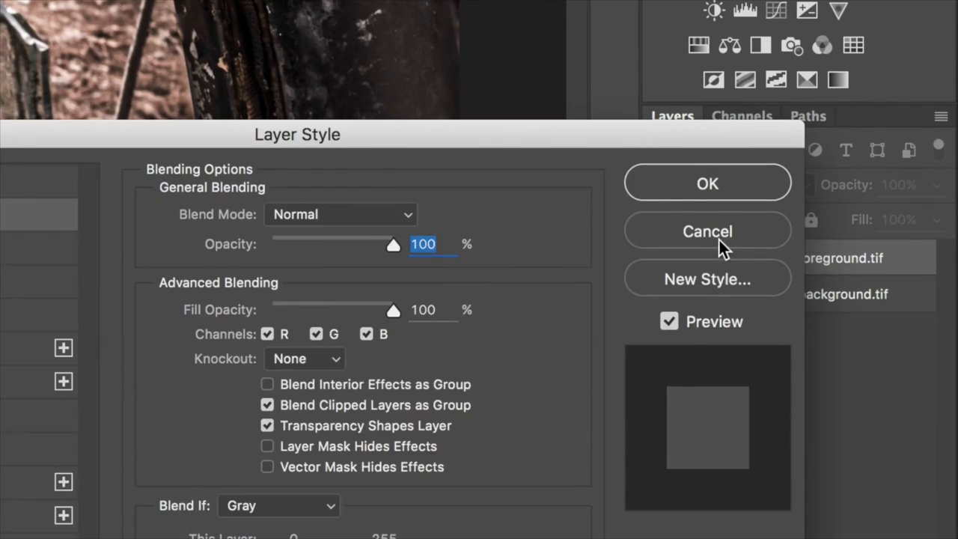
Cancel the Layer Style dialog and select the foreground.tif layer mask thumbnail
{"action": "left_click", "coordinate": [707, 230]}
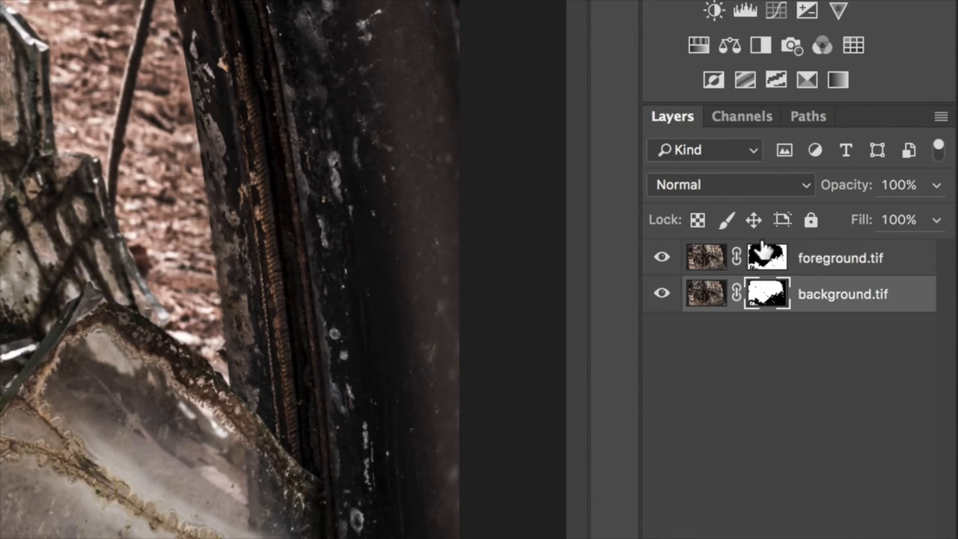
{"action": "left_click", "coordinate": [767, 256]}
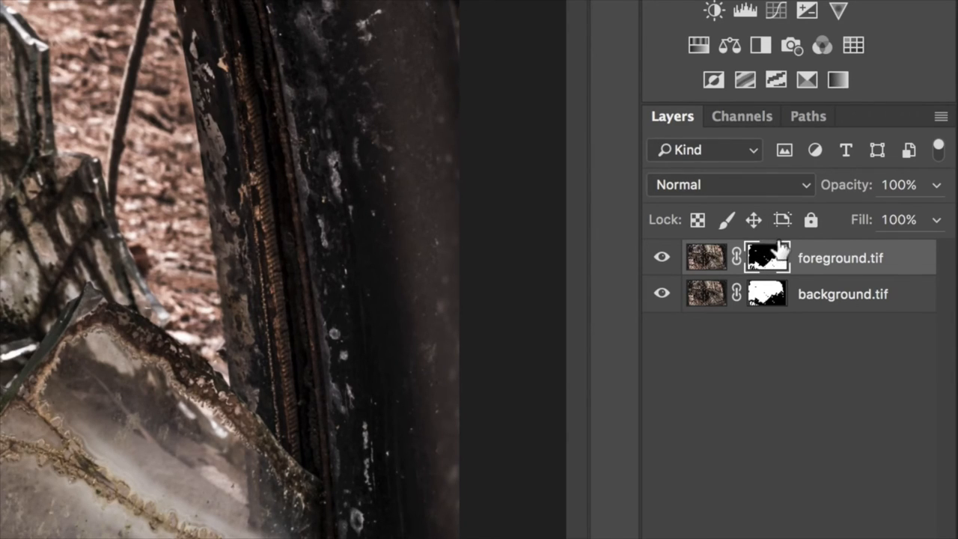
{"action": "mouse_move", "coordinate": [771, 252]}
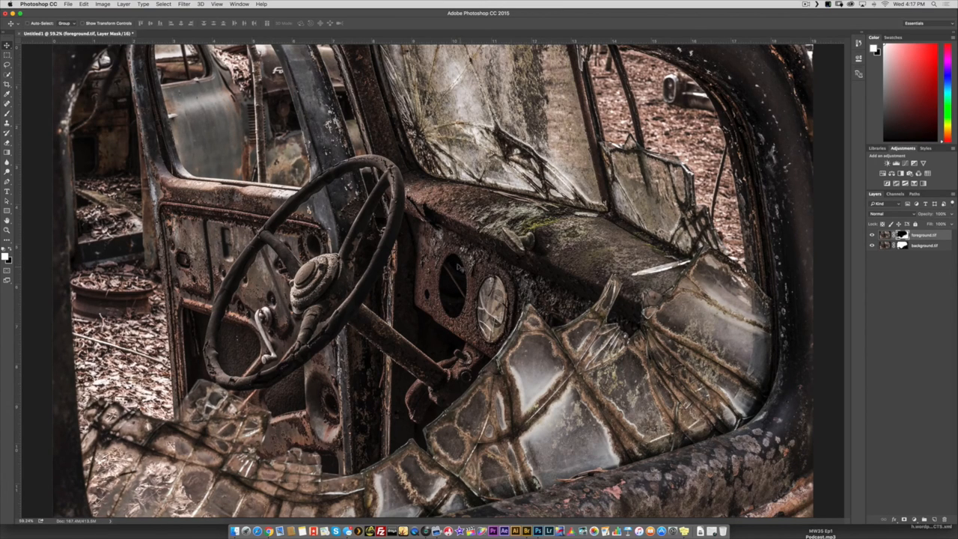
{"action": "mouse_move", "coordinate": [479, 269]}
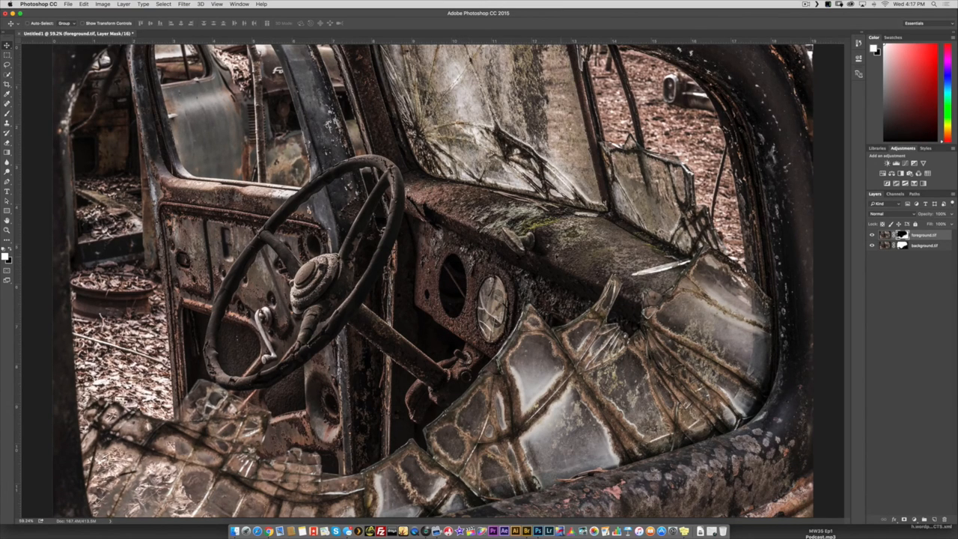